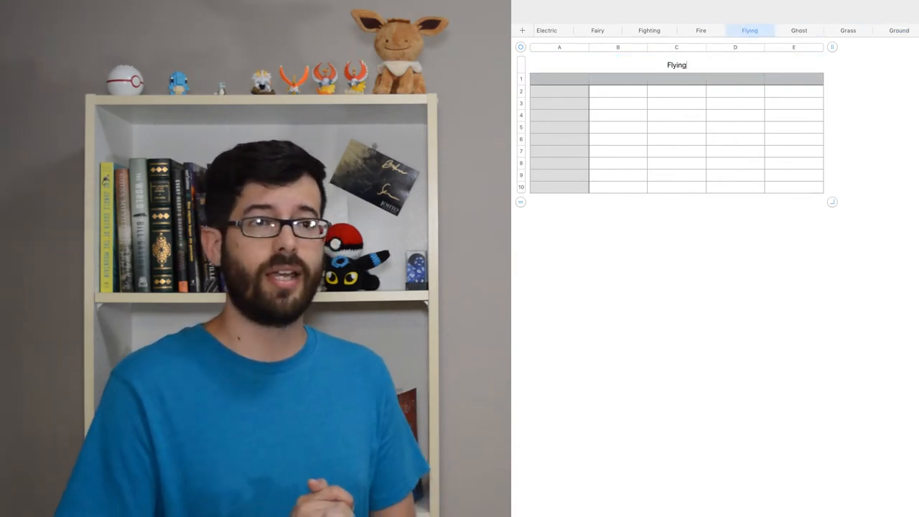
Move from the Bug sheet to the Scores sheet listing each type five times
left_click(609, 31)
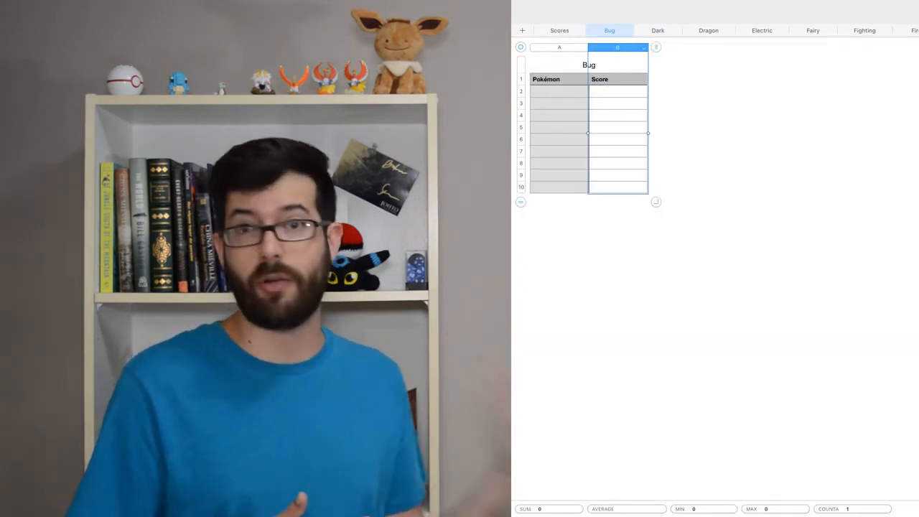
left_click(762, 30)
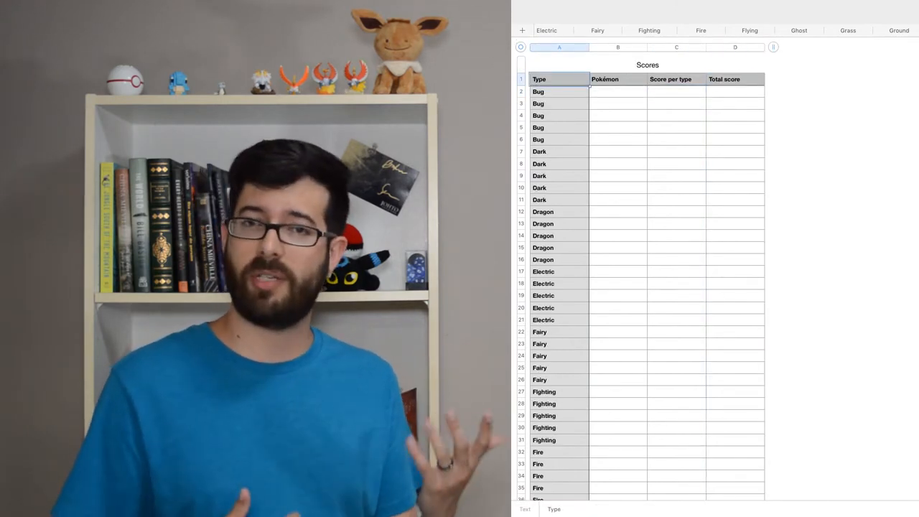
Review the Dragon and Electric Pokémon lists, then move to the Bug sheet for scoring
left_click(708, 30)
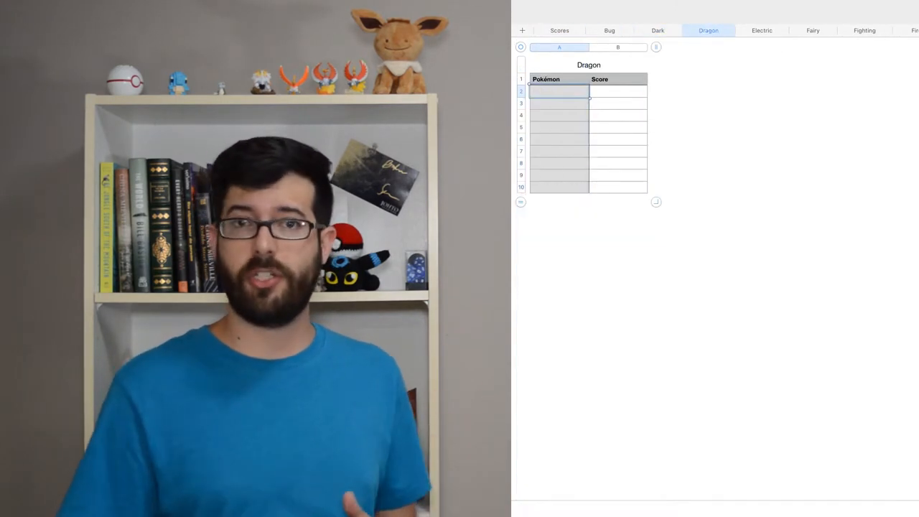
left_click(761, 30)
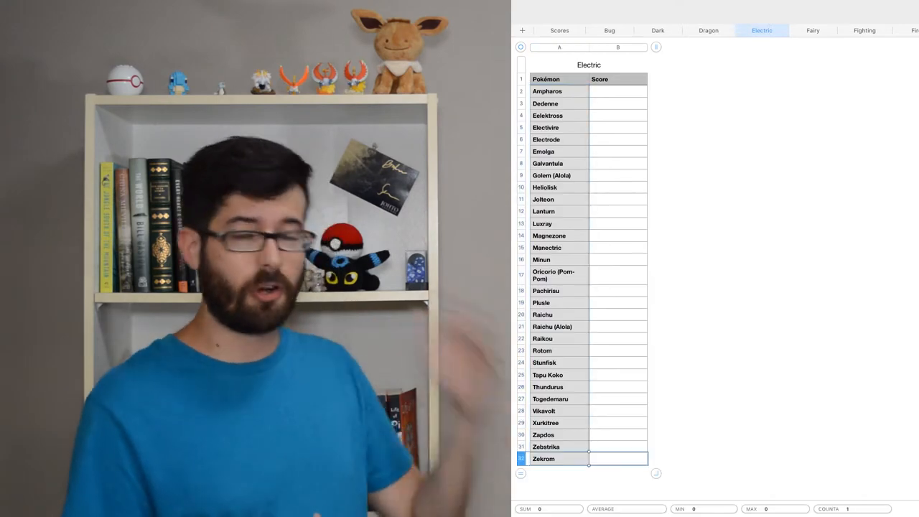
left_click(915, 30)
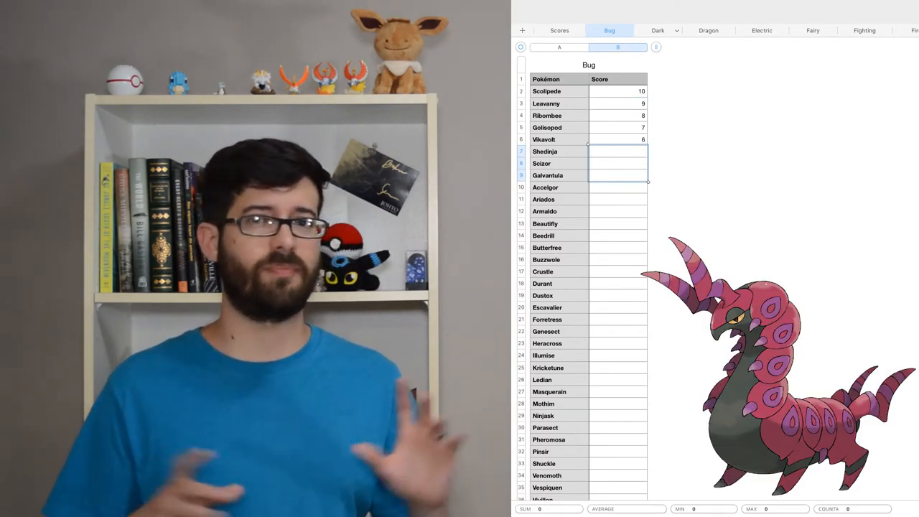
Move to the Dark sheet to rank its top five 10 down to 6, led by Umbreon
left_click(658, 30)
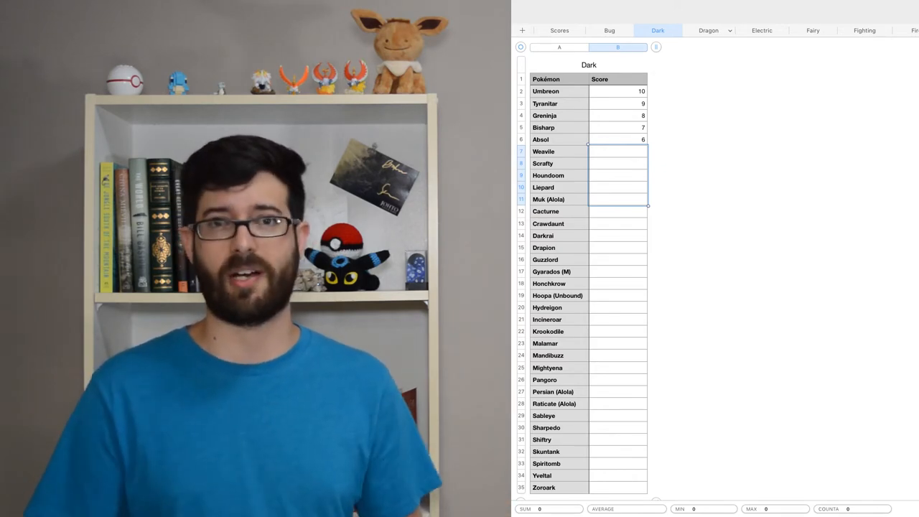
Rank the Dragon sheet with Flygon at 10, then the Electric sheet with Electivire at 10
left_click(708, 30)
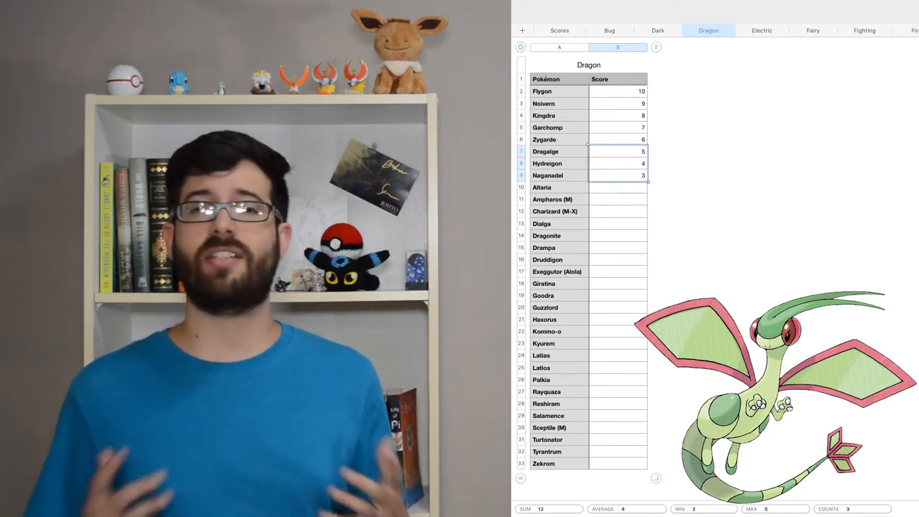
left_click(761, 30)
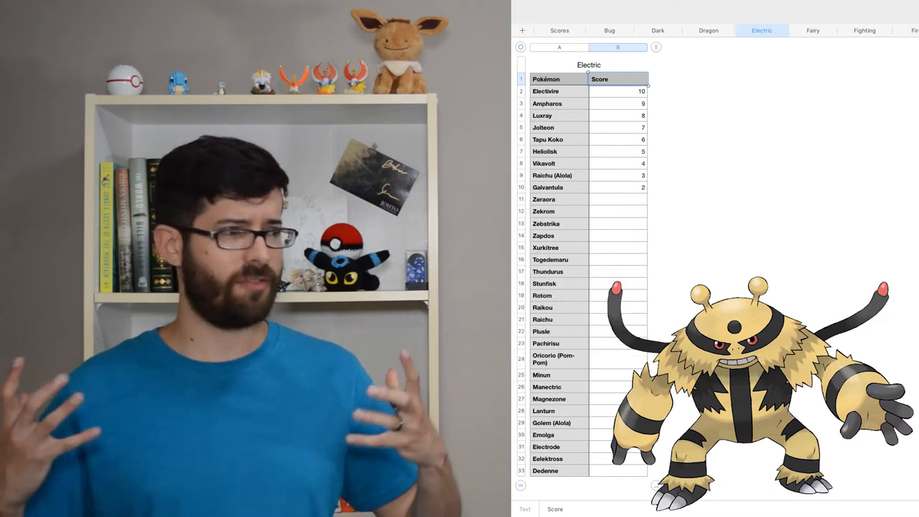
Score the Fairy top five 10 to 6 led by Alolan Ninetales, then start the Fighting sheet
left_click(813, 30)
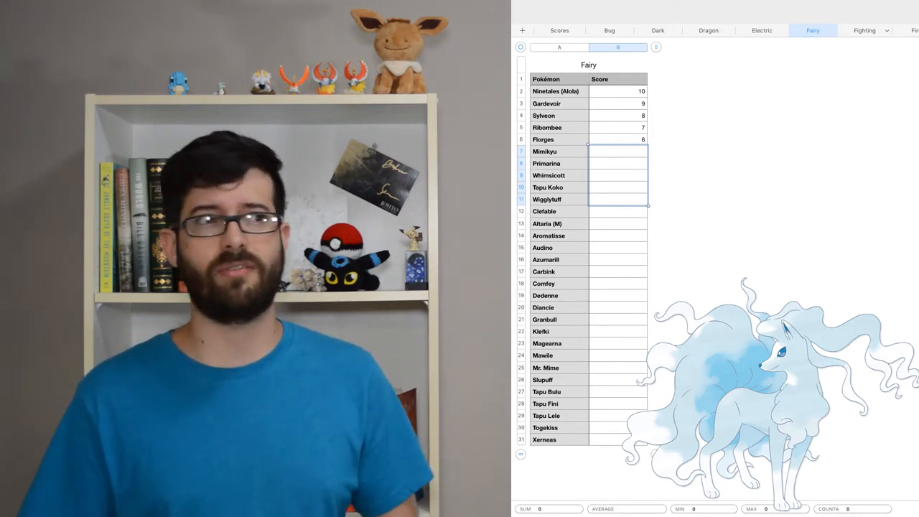
left_click(864, 31)
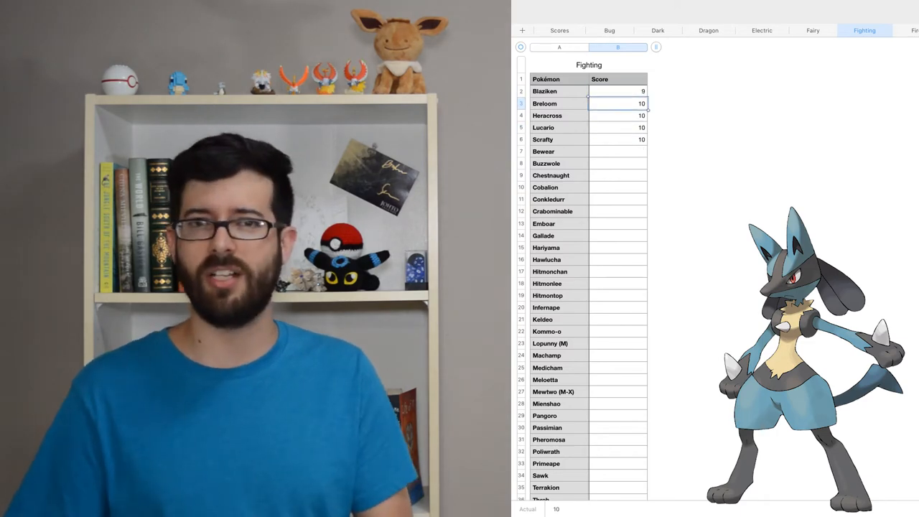
Work through the remaining type sheets to Psychic, where Alakazam scores 10
left_click(913, 30)
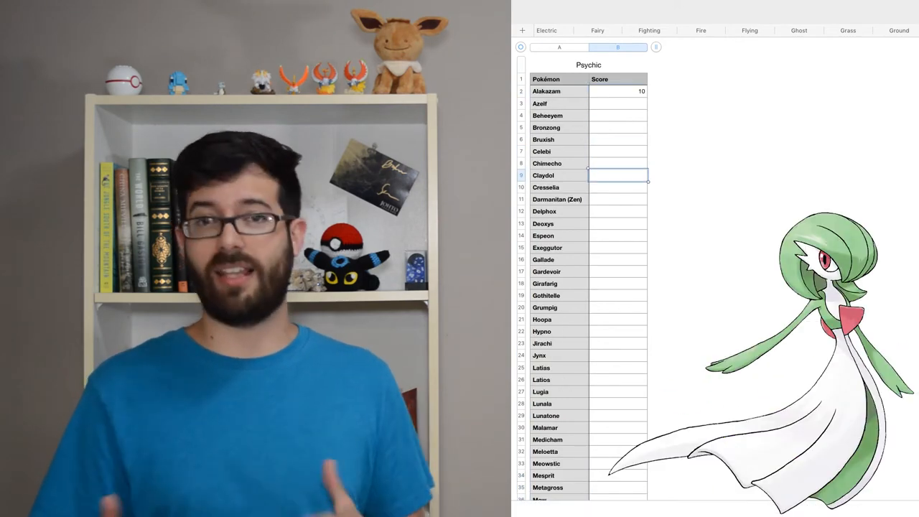
Rank the Water sheet with Greninja at 10, then bring Bug and Dark top fives to Scores
scroll("down", 3)
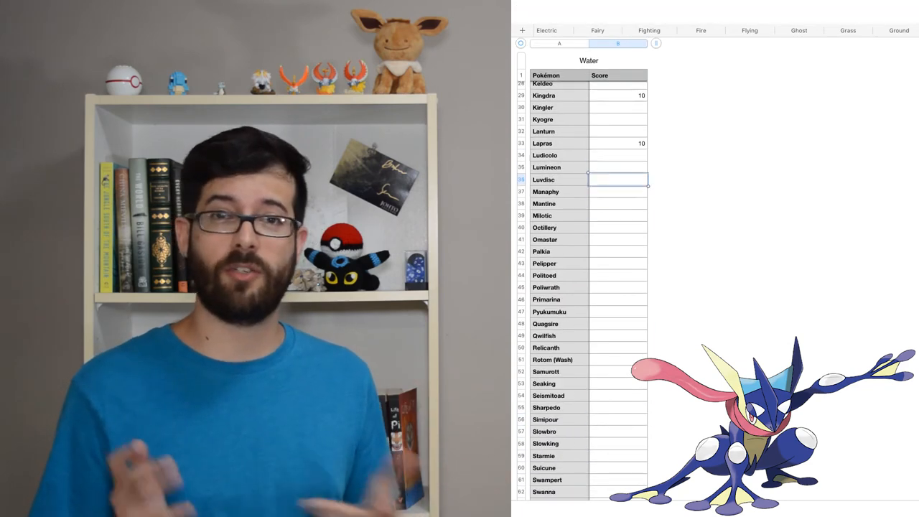
left_click(617, 384)
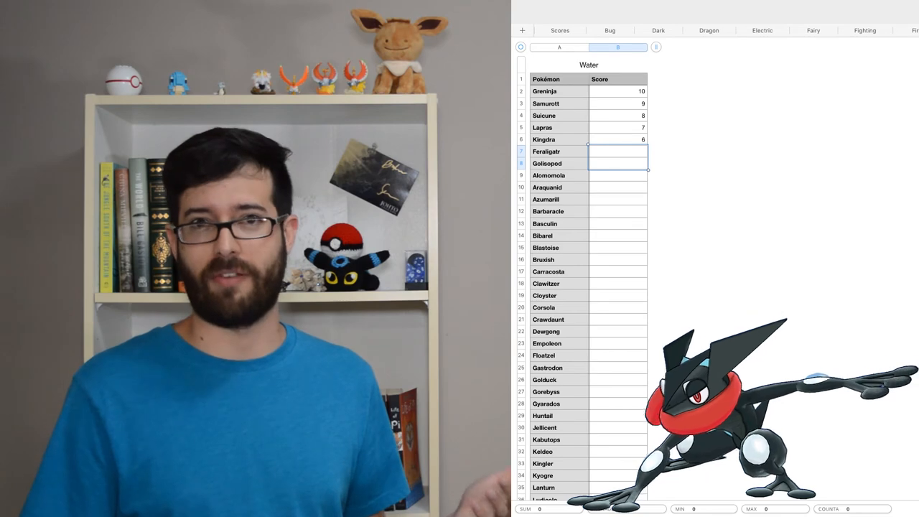
left_click(560, 30)
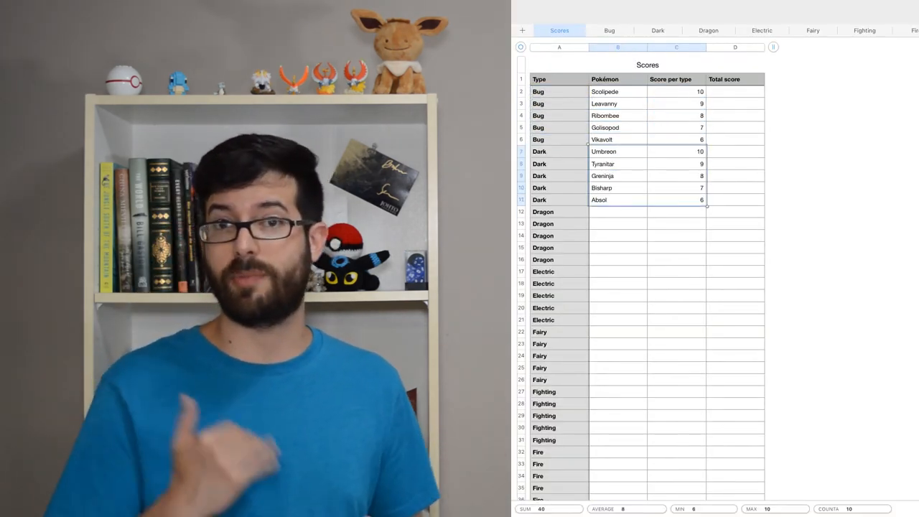
Scroll the Scores sheet to review every type's top five and filled Total score column
scroll("down", 3)
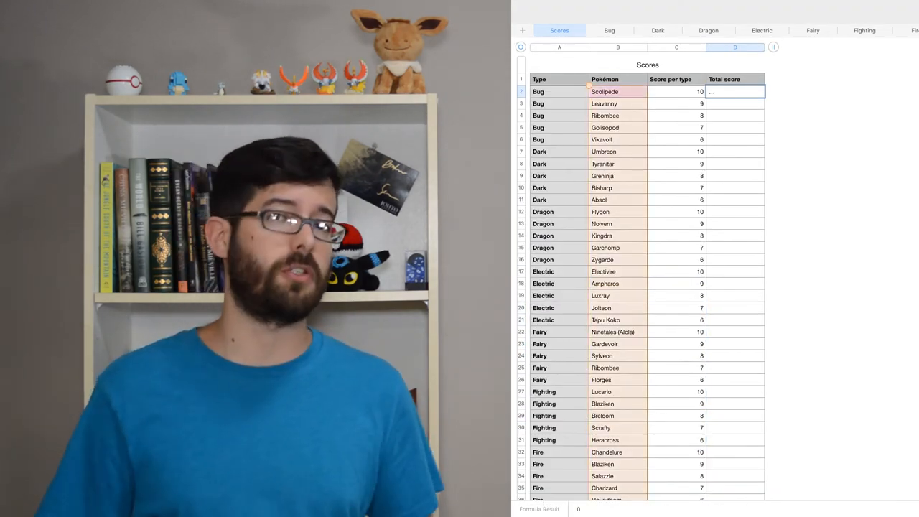
scroll("down", 3)
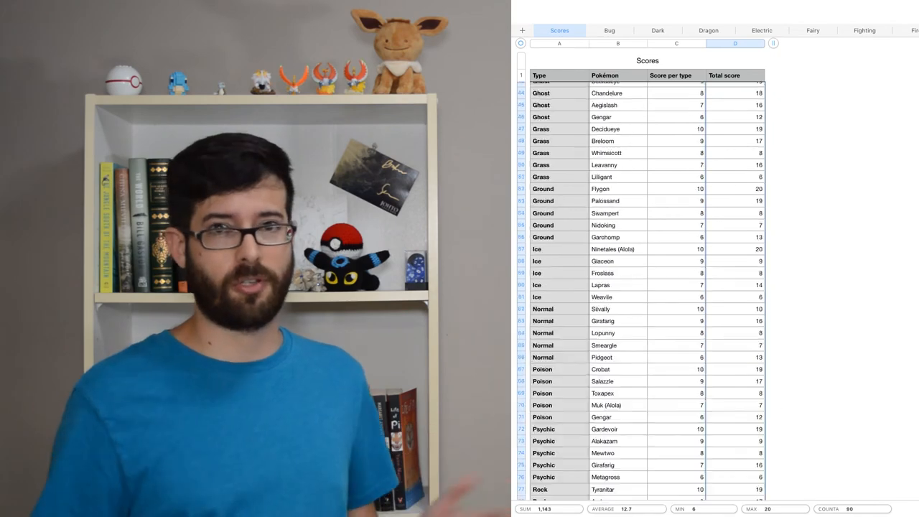